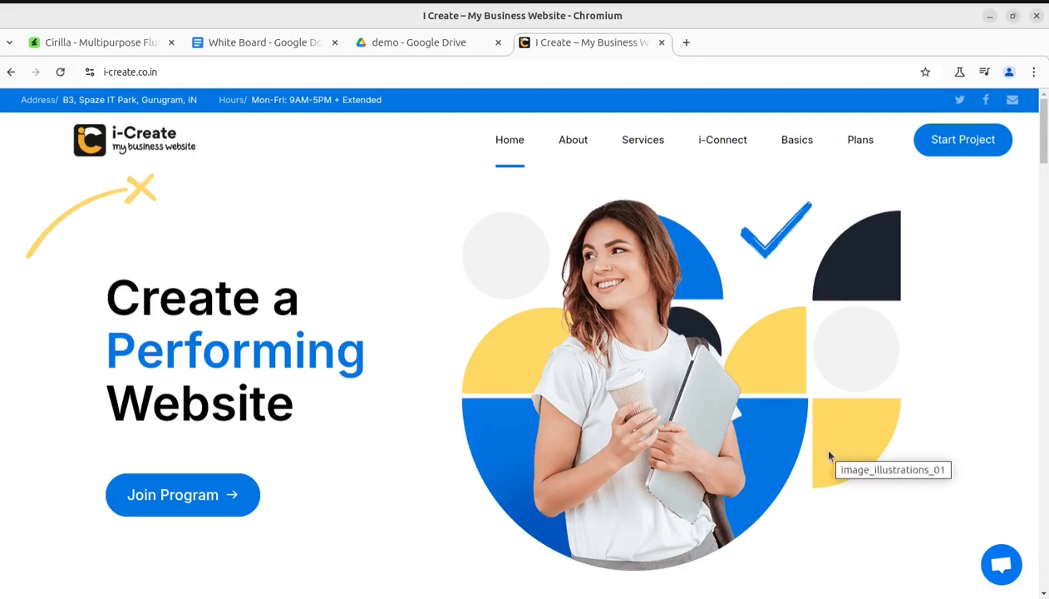
Switch to the 'White Board - Google Docs' tab with the WordPress-to-mobile-app heading
left_click(264, 43)
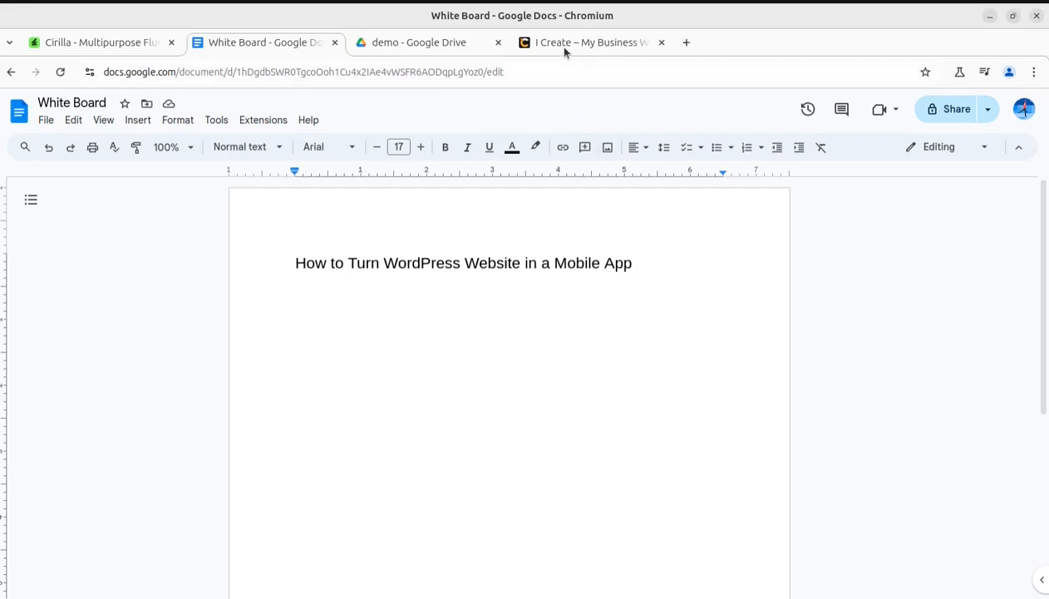
Go to the 'demo - Google Drive' tab to play demo_checkout_multilaguage.mov
left_click(419, 42)
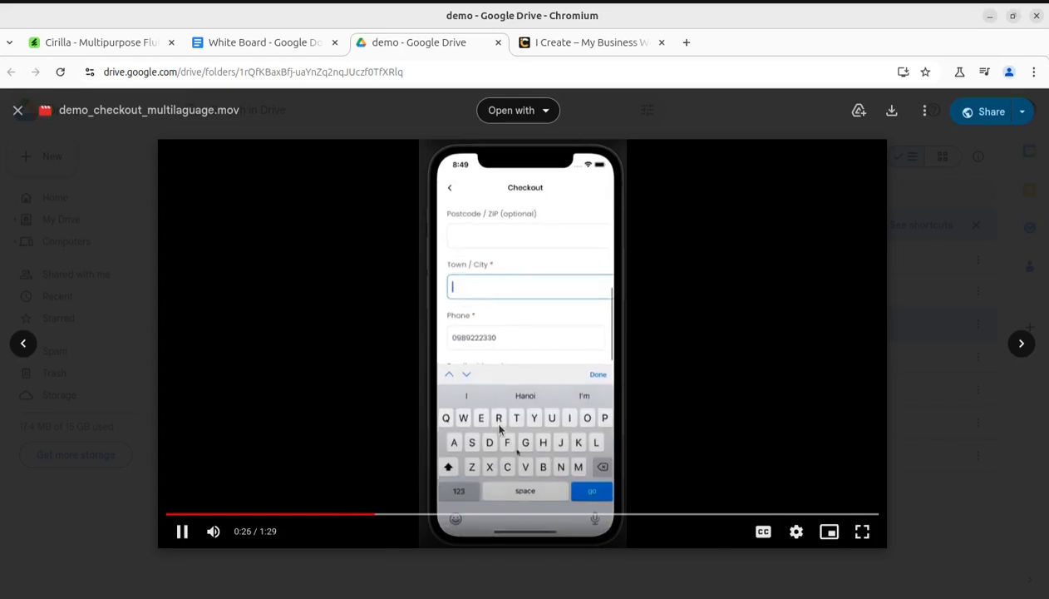
Return to the 'Cirilla - Multipurpose Flutter' CodeCanyon product tab
left_click(99, 41)
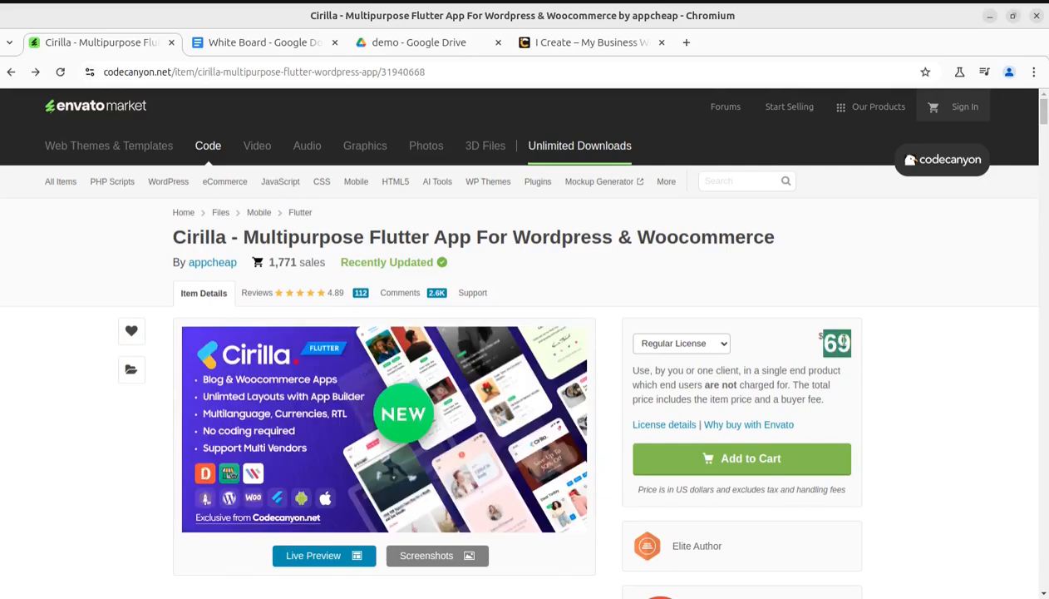
Scroll the product page, then switch to the Drive demo folder listing six videos
scroll("down", 3)
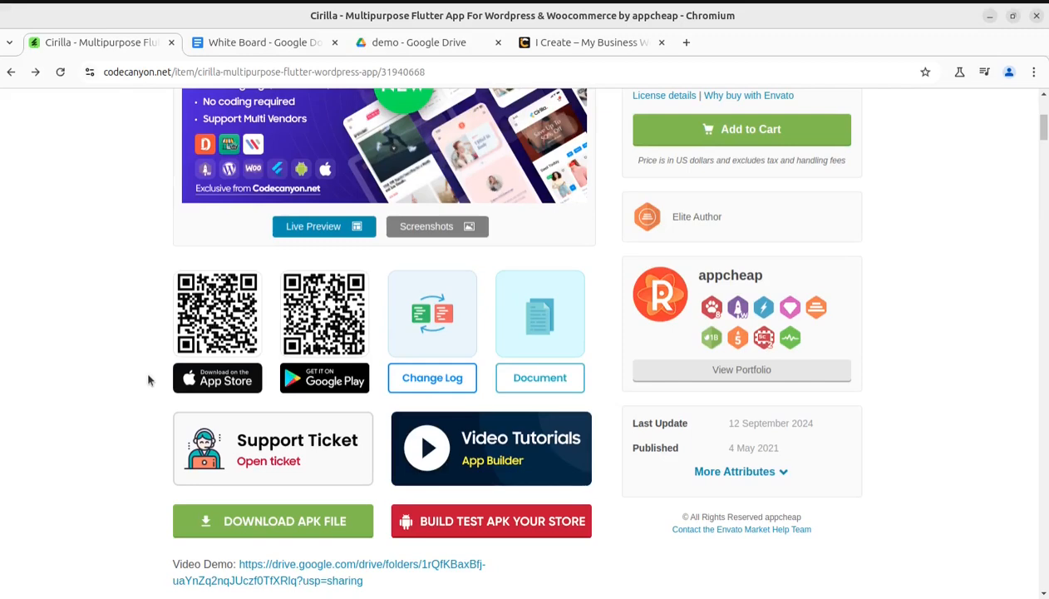
left_click(419, 43)
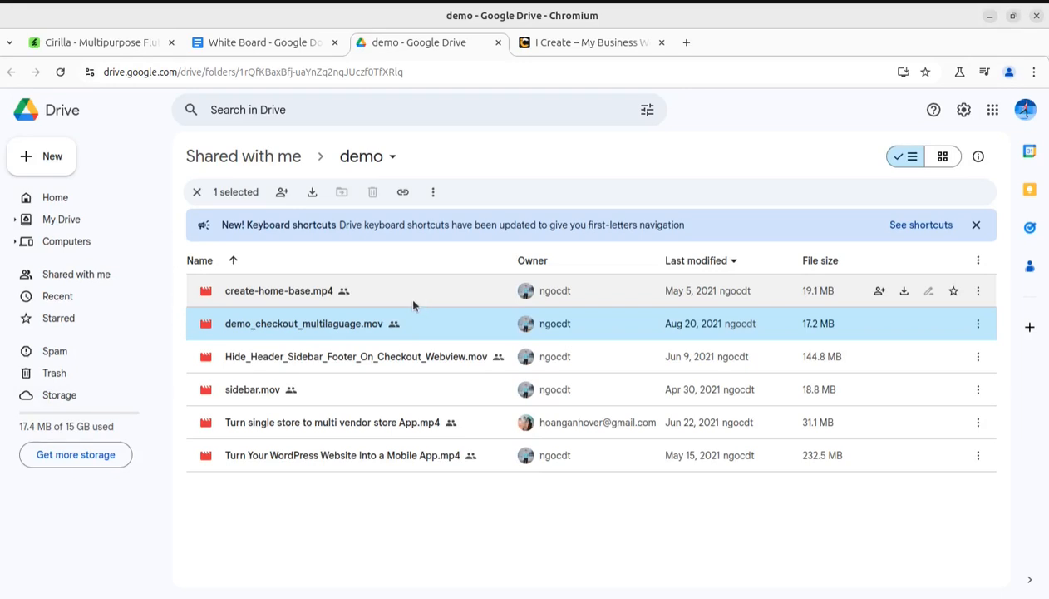
left_click(100, 41)
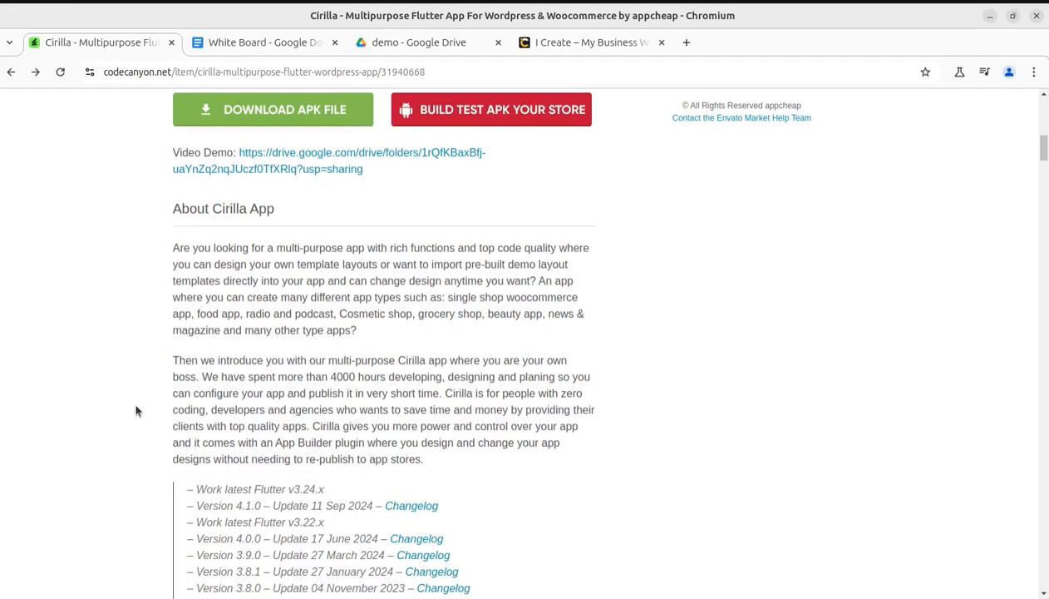
Scroll the Cirilla page toward its QR codes, Change Log, Document and Download APK buttons
scroll("up", 3)
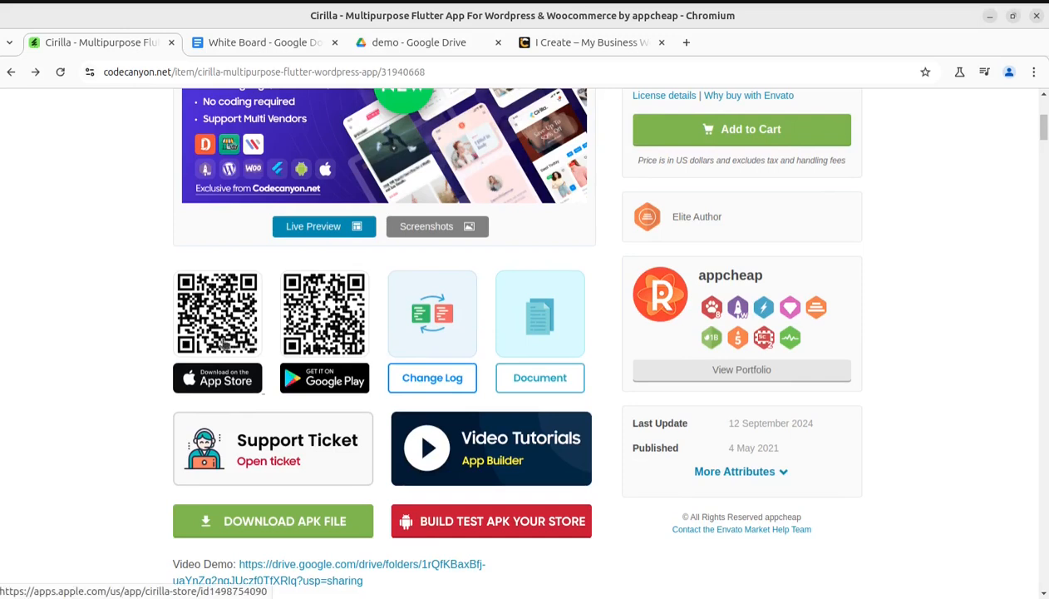
left_click(540, 378)
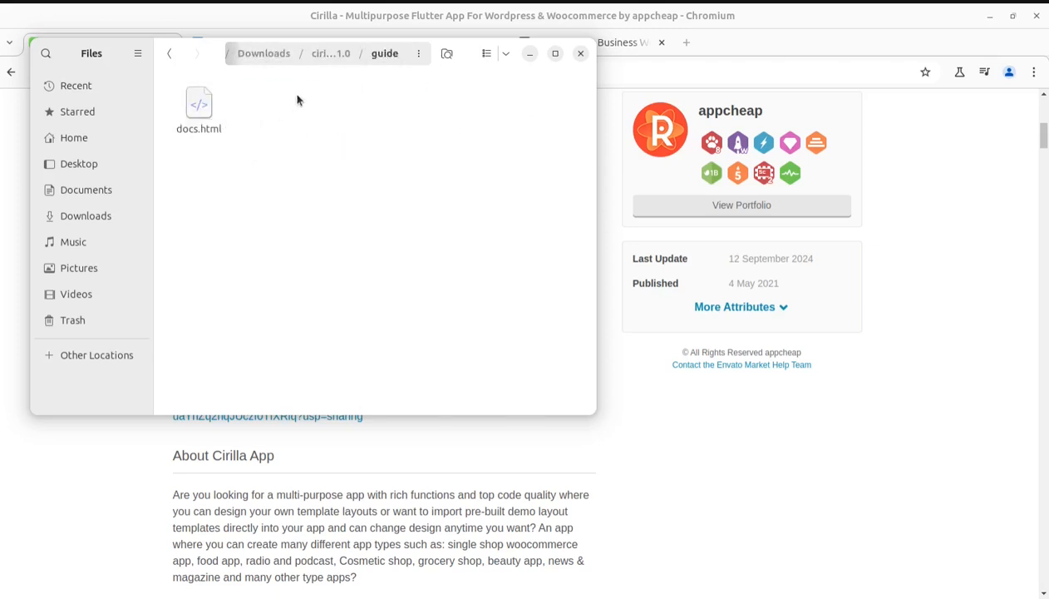
Navigate in Files to the Cirilla kit's guide folder containing docs.html
left_click(581, 53)
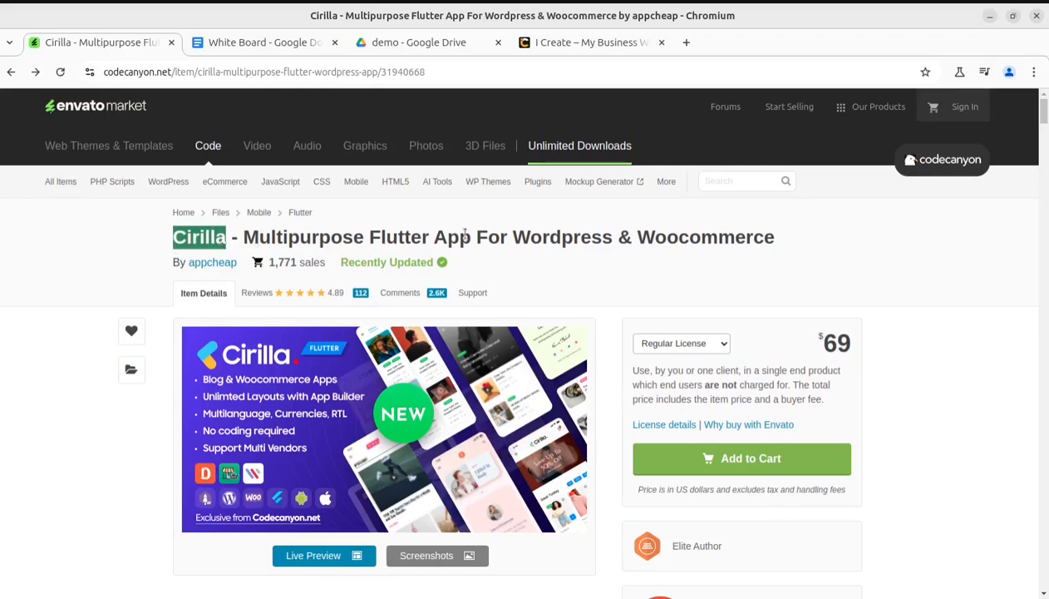
Scroll the Cirilla CodeCanyon page toward its title, sales count and $69 license price
scroll("down", 3)
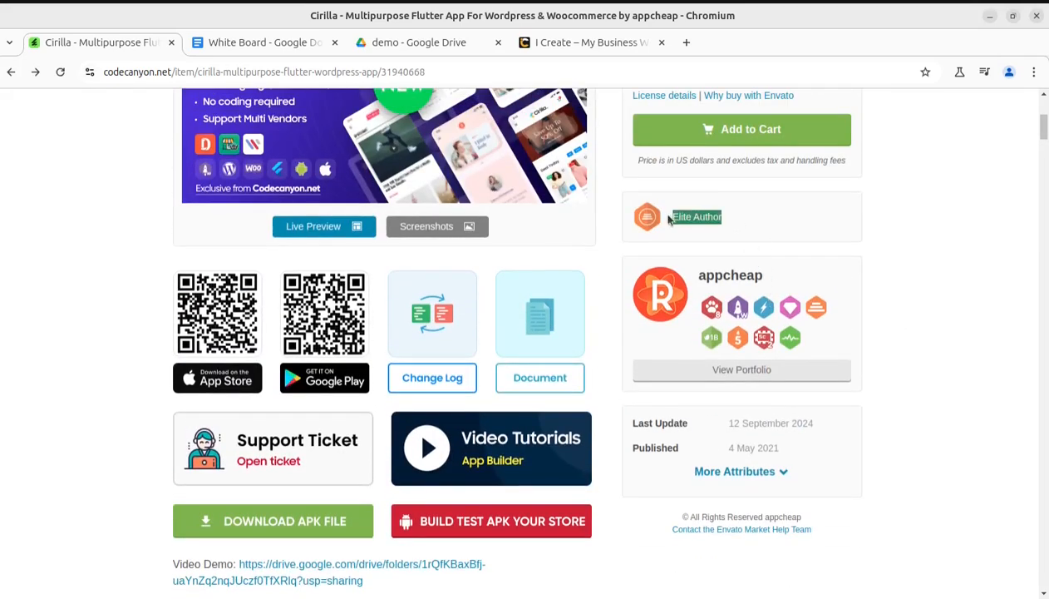
Click a Chromium tab while on the Cirilla page's Elite Author and appcheap sidebar
left_click(590, 42)
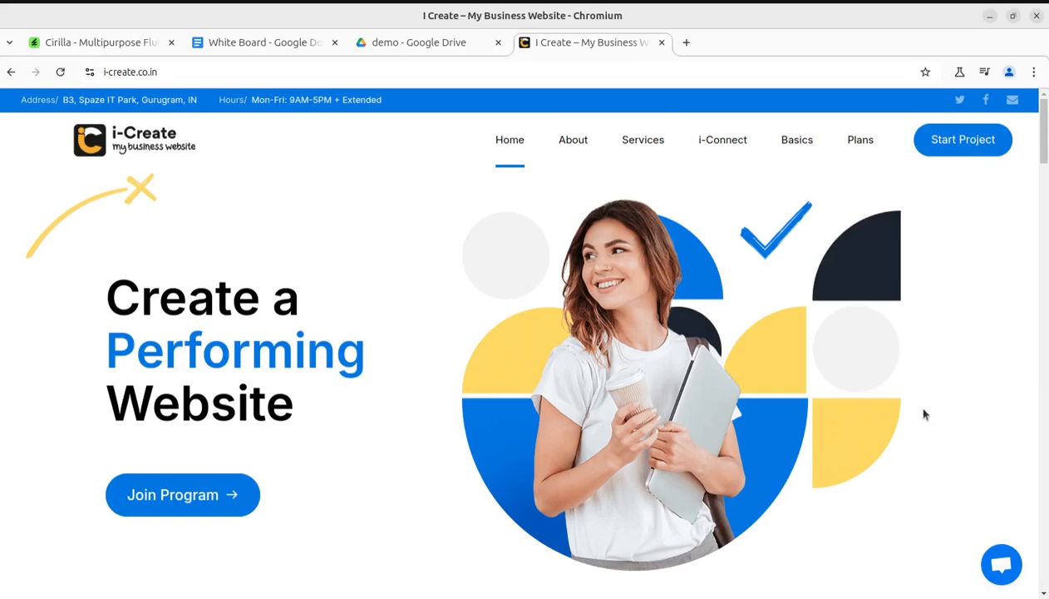
Switch to the 'I Create – My Business Website' tab in Chromium
left_click(262, 42)
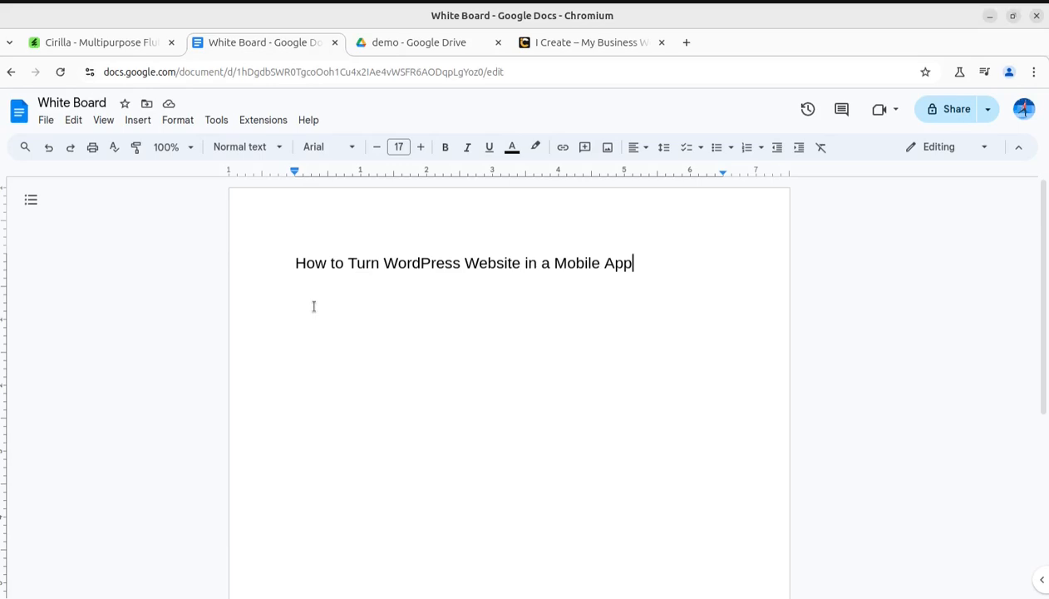